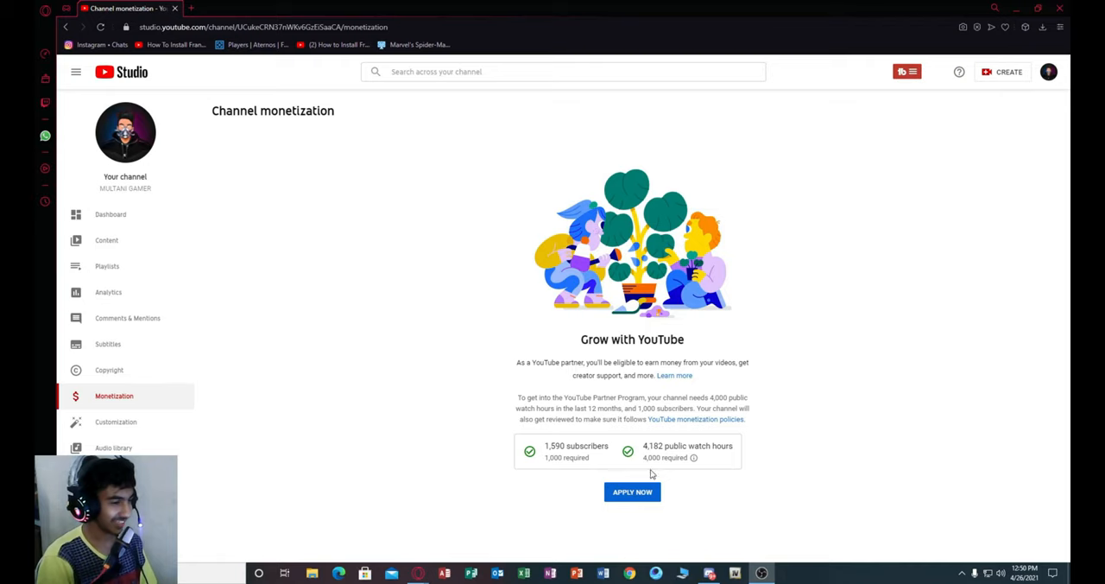
{"action": "mouse_move", "coordinate": [581, 473]}
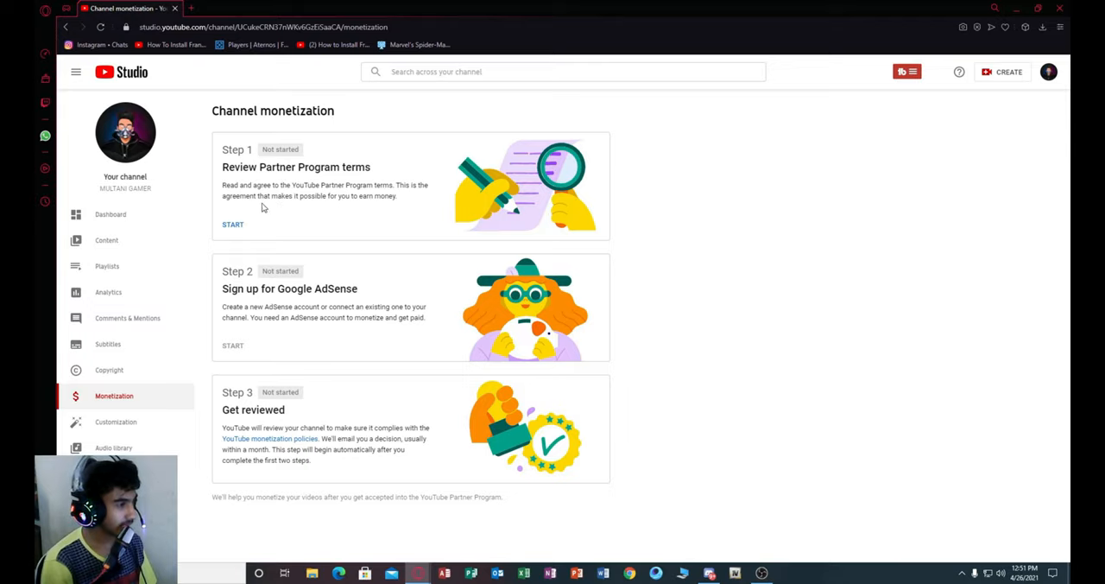
{"action": "mouse_move", "coordinate": [383, 209]}
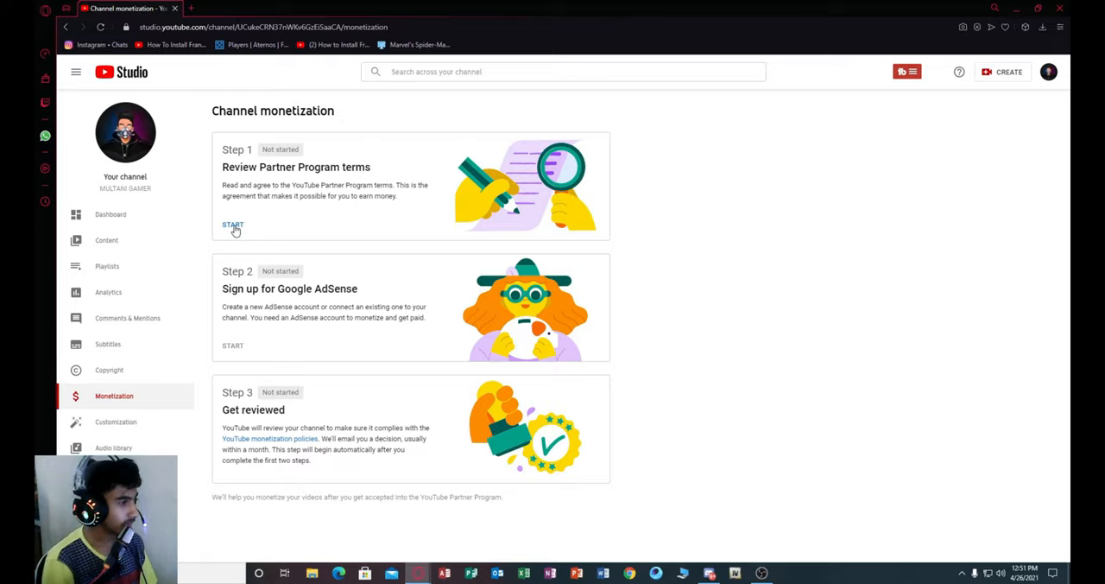
Step: Accept the YouTube Partner Program terms under Step 1 of channel monetization
{"action": "left_click", "coordinate": [233, 224]}
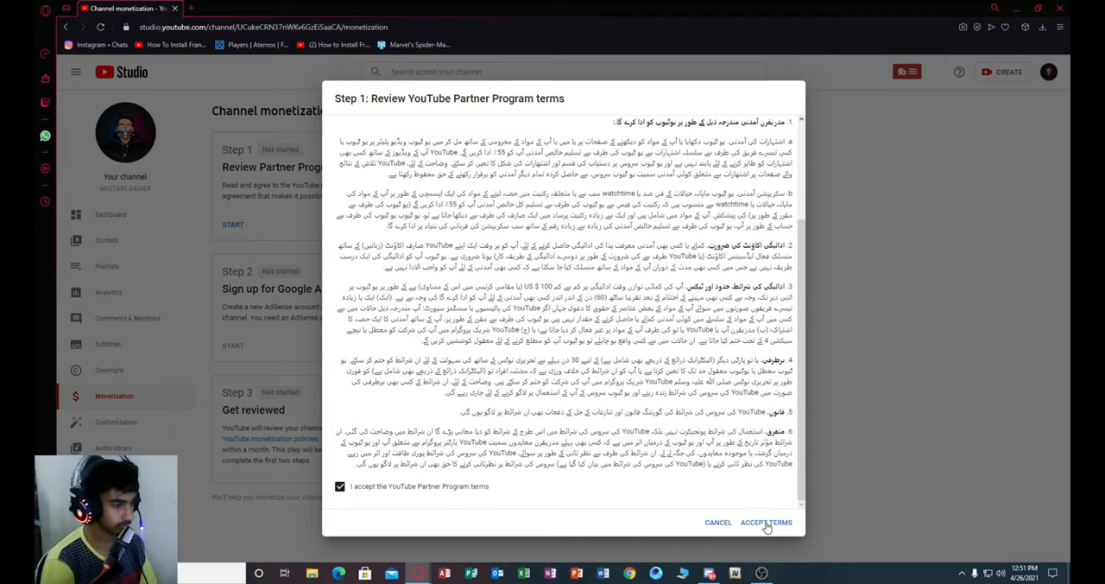
{"action": "left_click", "coordinate": [767, 521]}
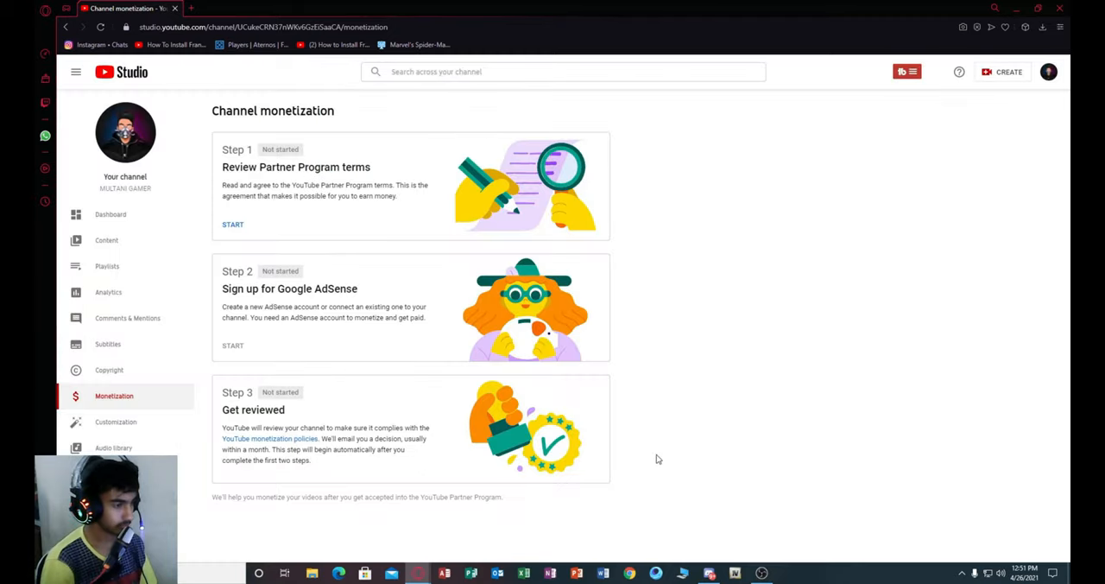